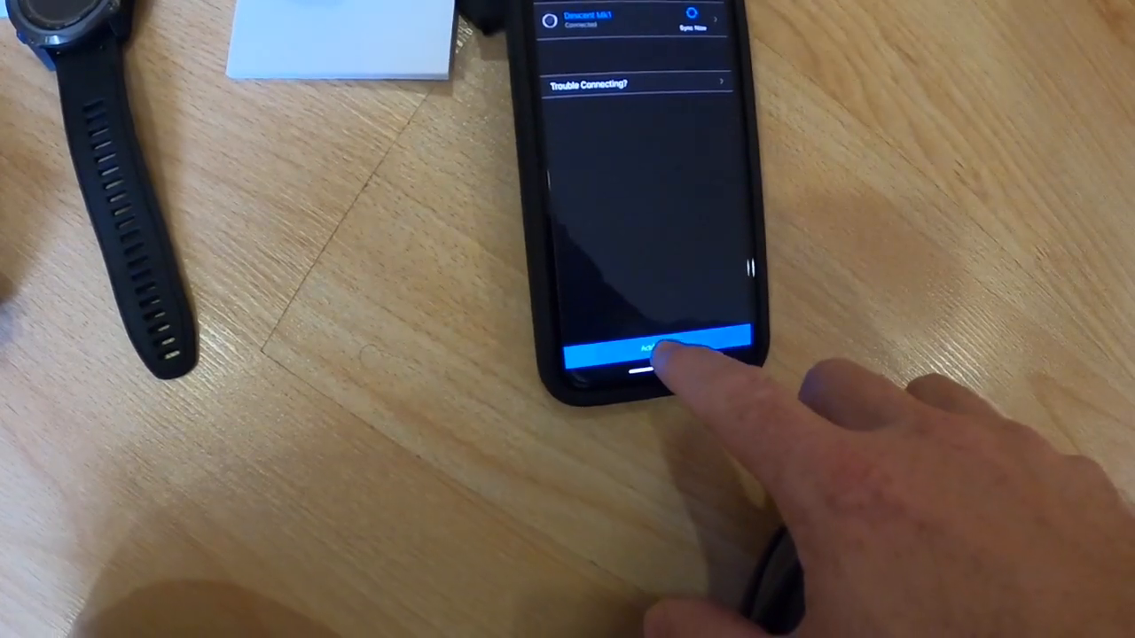
# - Add the Descent watch as a new device and pair it over Bluetooth with the six-digit code
pyautogui.click(653, 351)
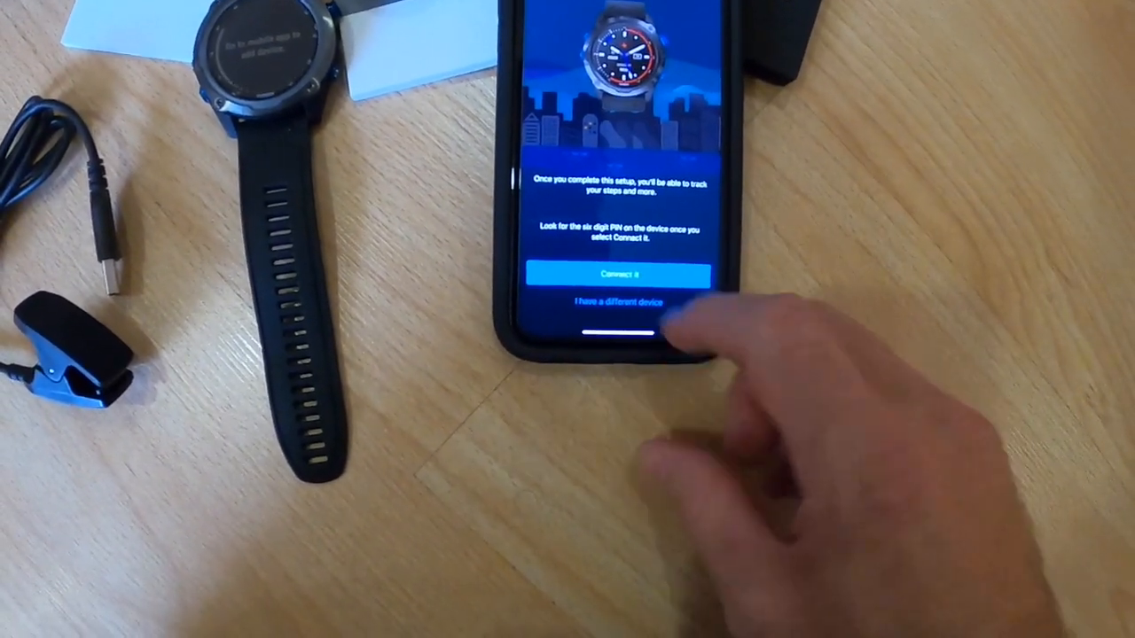
pyautogui.click(629, 275)
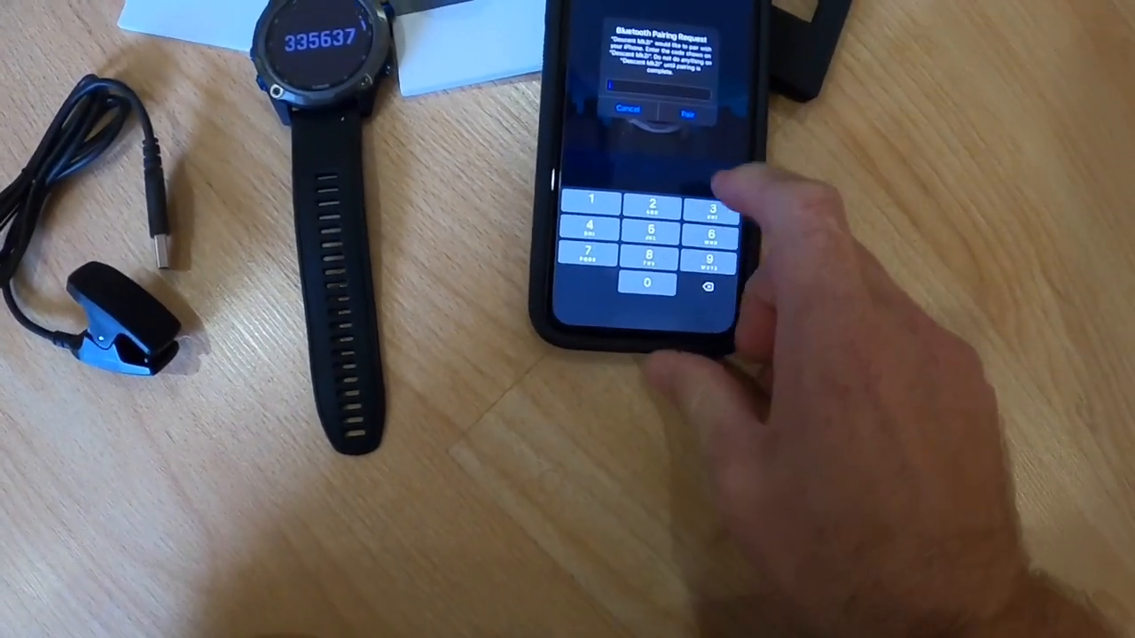
pyautogui.click(707, 234)
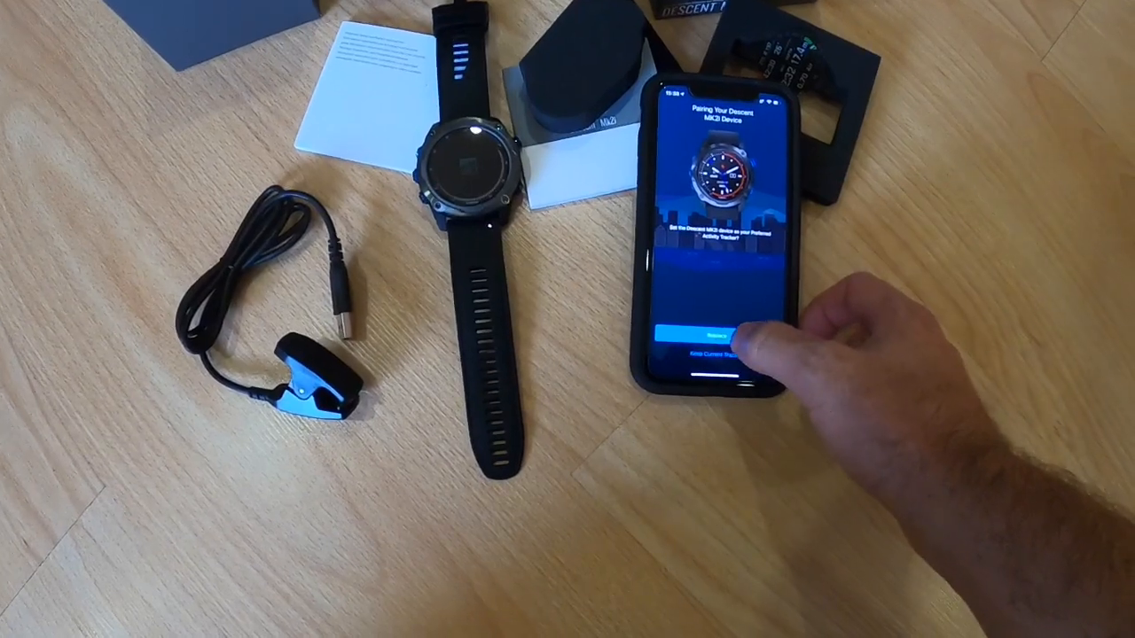
# - Answer the Preferred Activity Tracker prompt for the new Descent watch
pyautogui.click(713, 335)
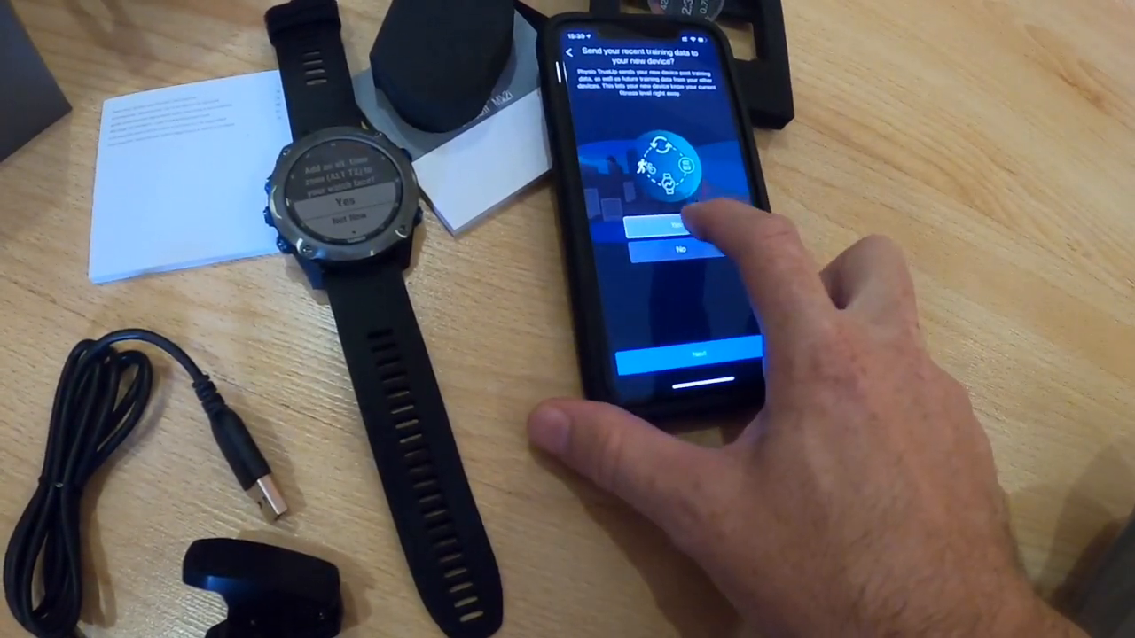
# - Answer the recent training data prompt and sync the watch until 'You're all set' appears
pyautogui.click(677, 228)
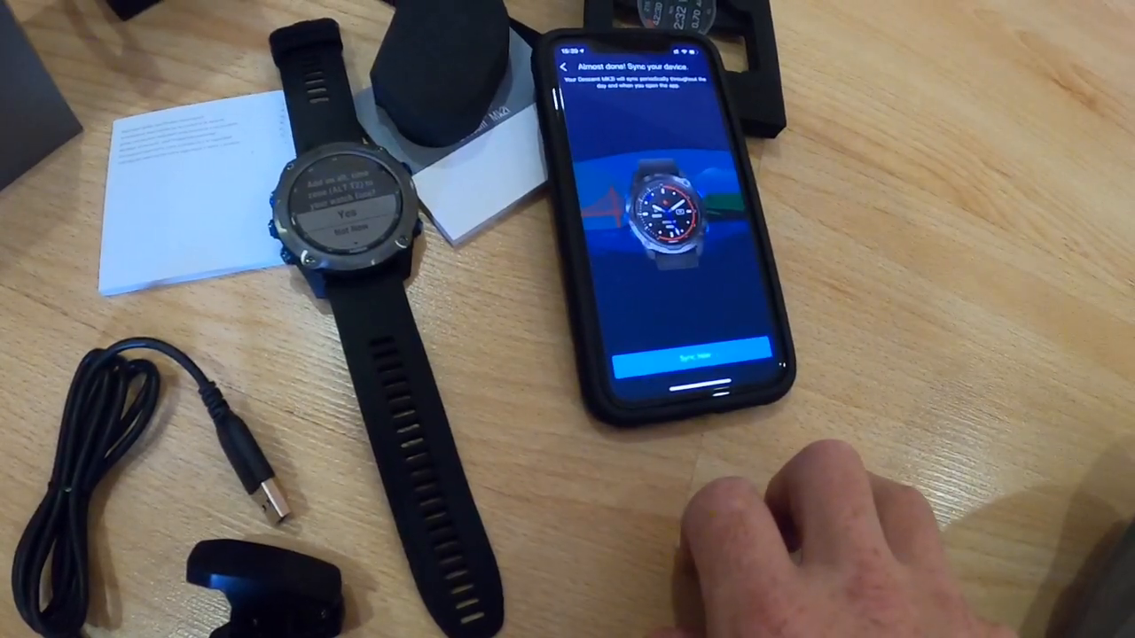
pyautogui.click(709, 355)
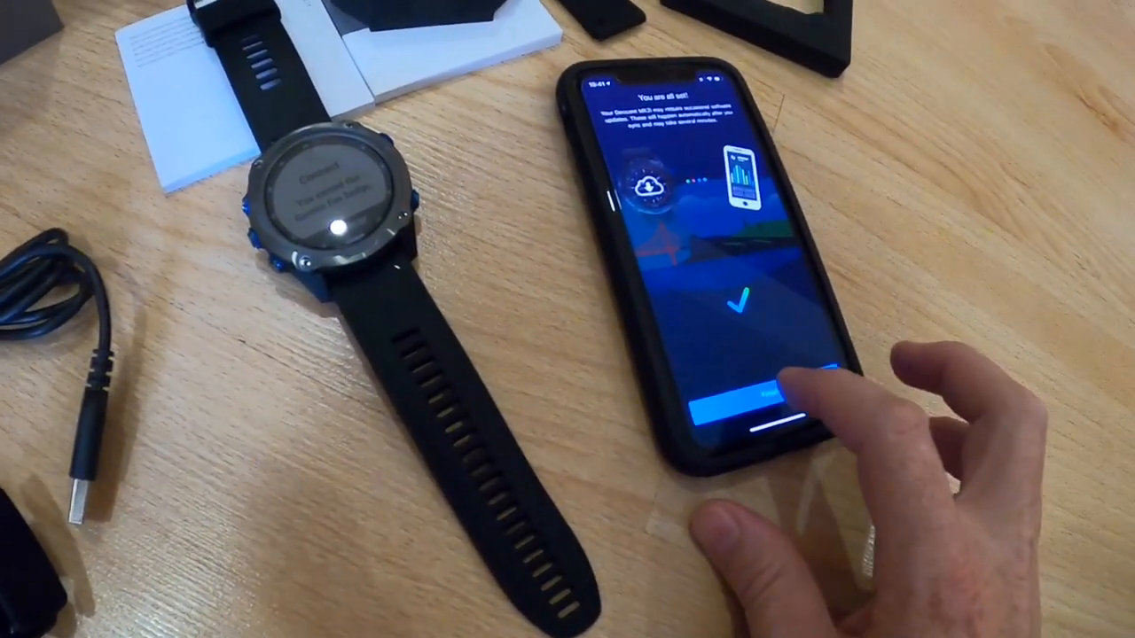
# - Continue past 'You're all set!' and step through the Learn More watch-buttons walkthrough
pyautogui.click(766, 393)
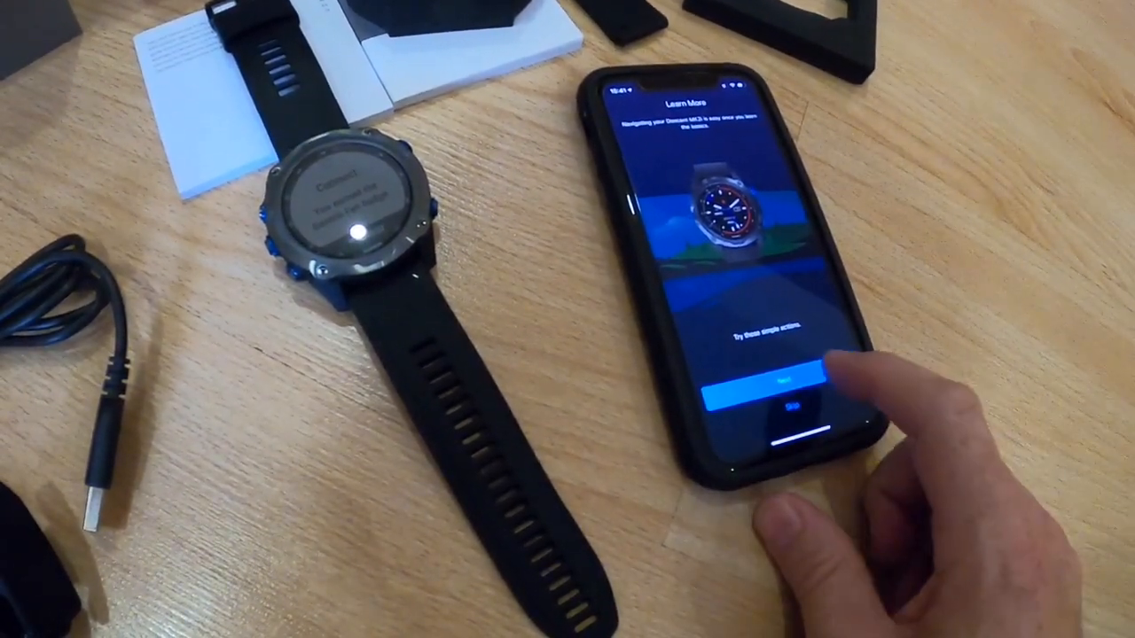
pyautogui.click(783, 381)
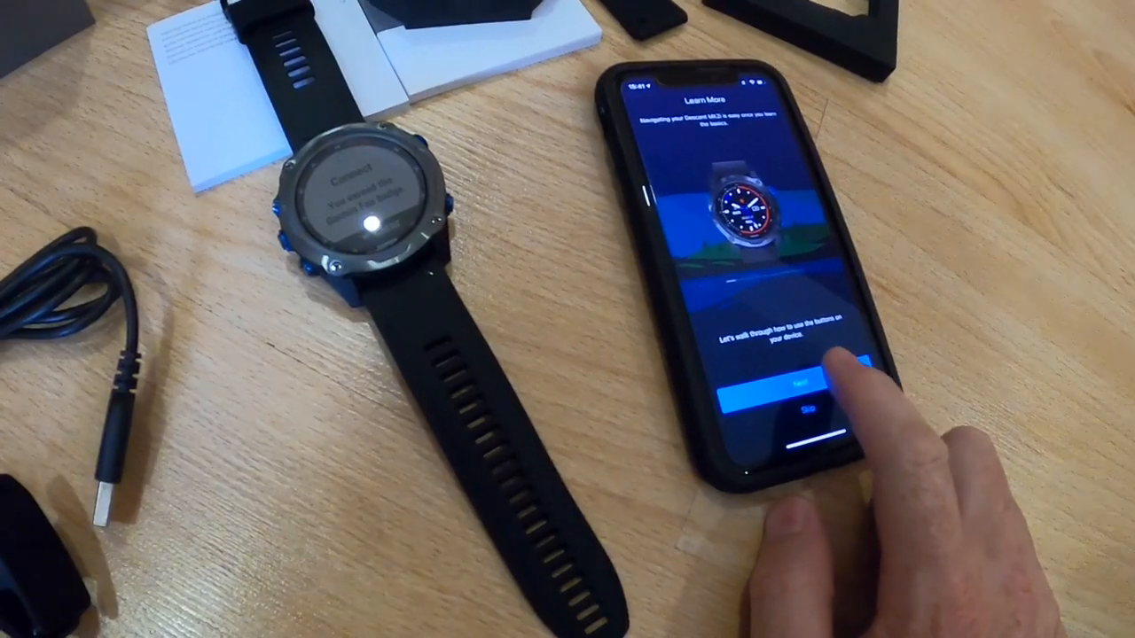
pyautogui.click(801, 381)
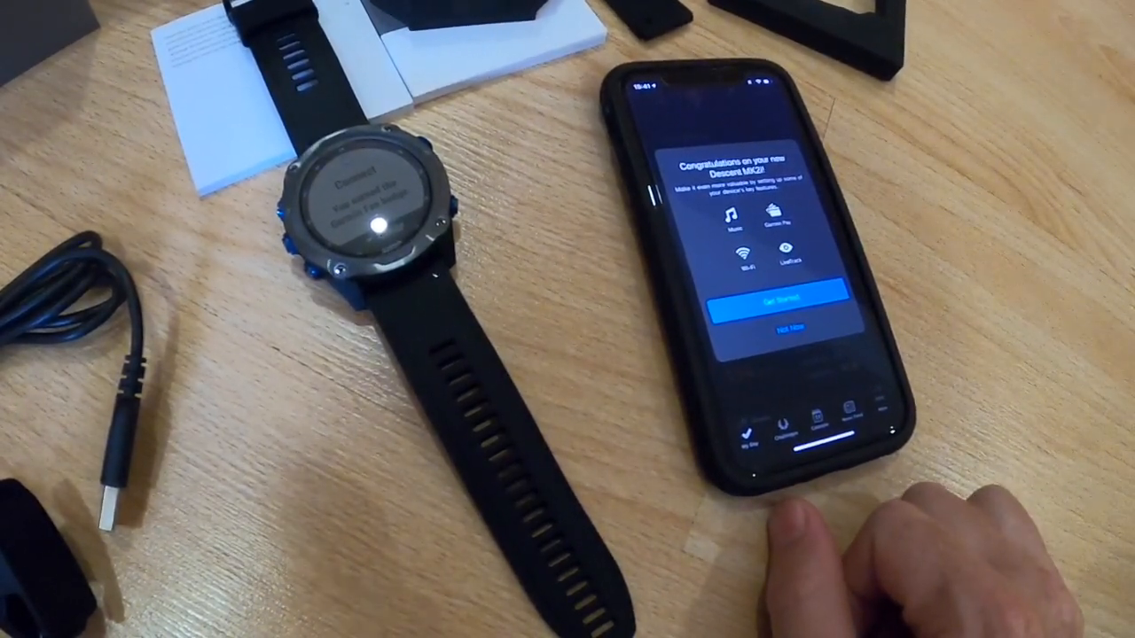
# - Respond to the Congratulations offer of Music, Garmin Pay, Wi-Fi and LiveTrack
pyautogui.click(780, 305)
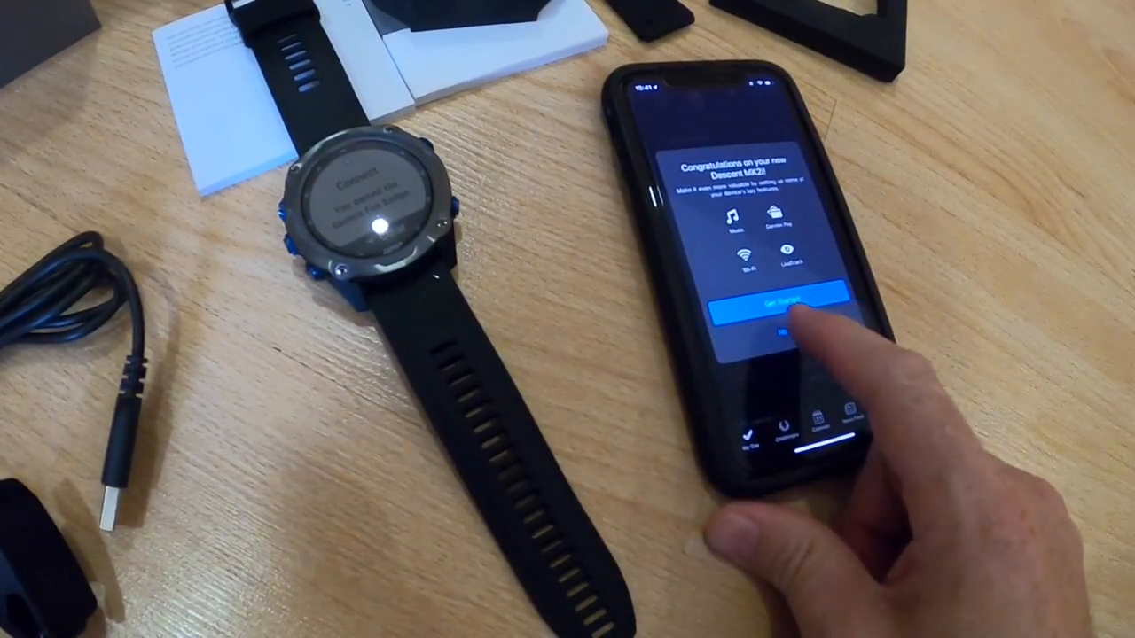